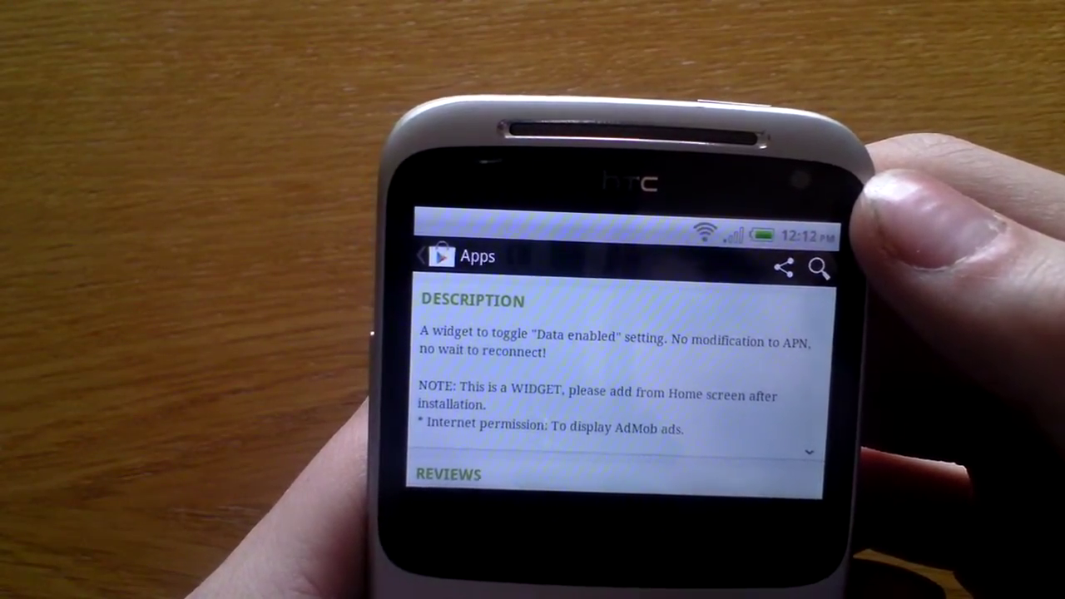
Step: Scroll the Data Enabled widget's page past its Description down to the Reviews
{"action": "scroll", "scroll_direction": "down", "scroll_amount": 3}
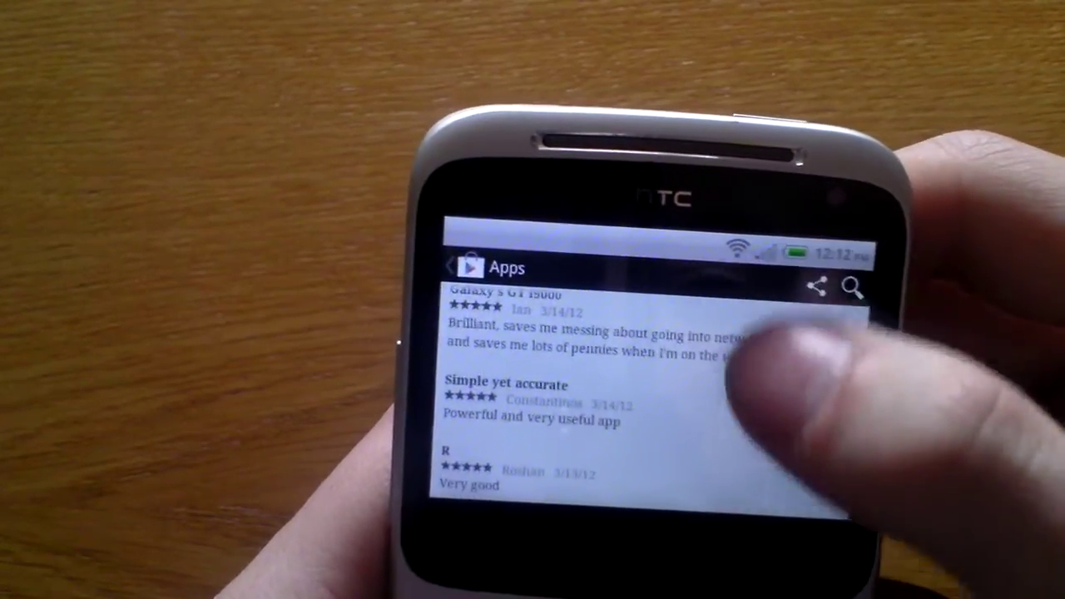
{"action": "scroll", "scroll_direction": "down", "scroll_amount": 3}
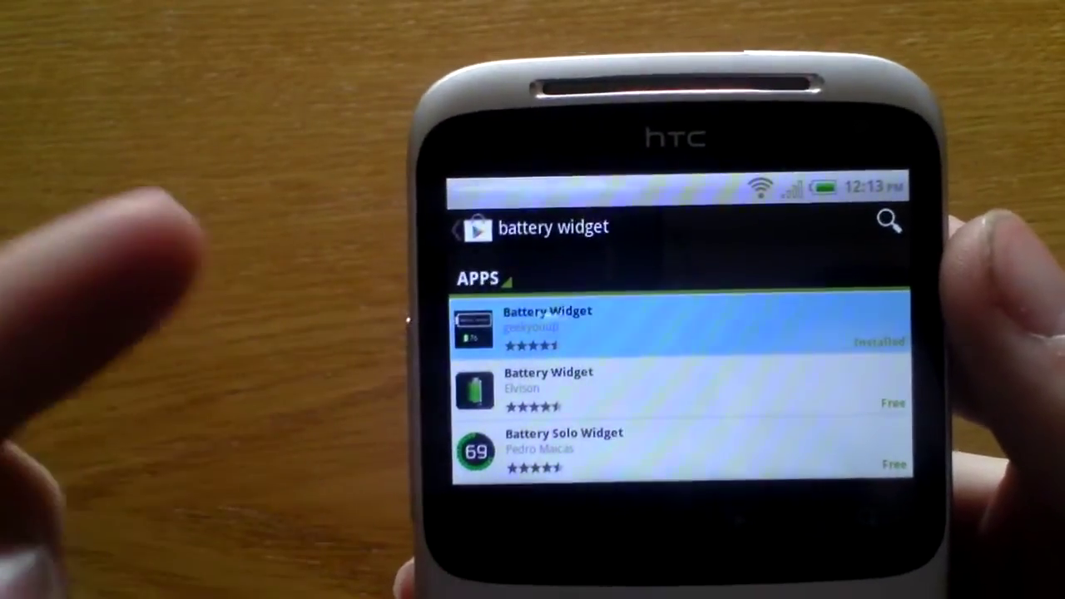
Step: View the installed Battery Widget's store page down to its Rate & Review section
{"action": "left_click", "coordinate": [572, 330]}
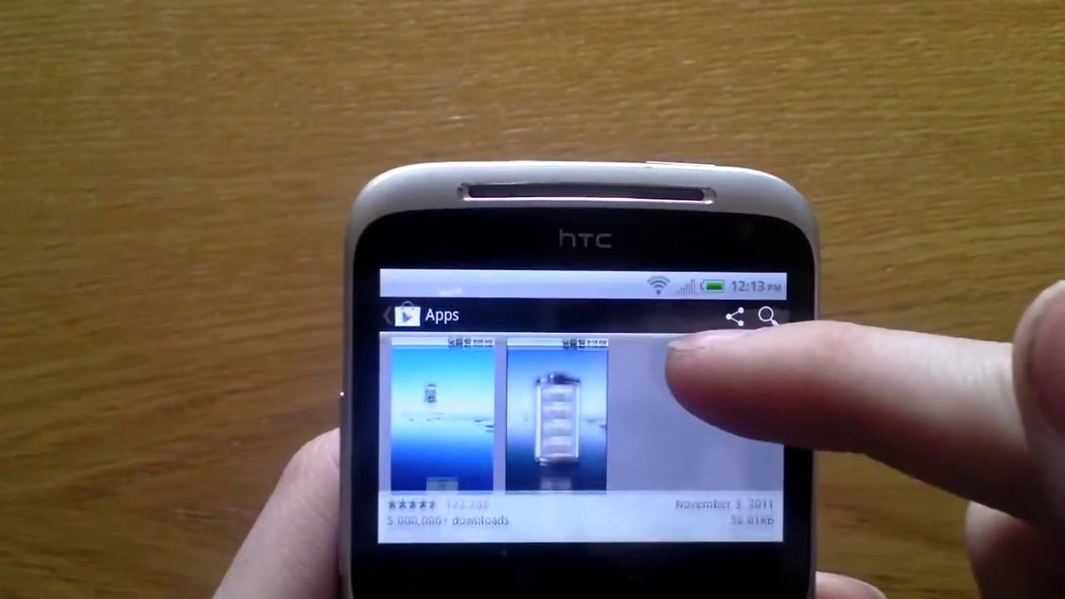
{"action": "scroll", "scroll_direction": "down", "scroll_amount": 3}
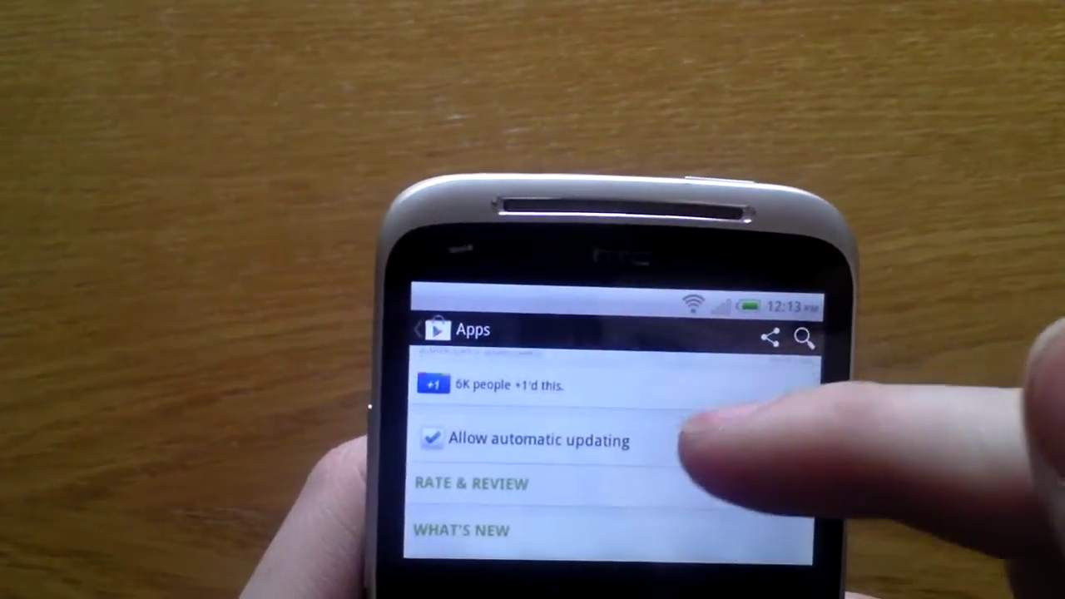
Step: Rate Battery Widget with a review calling it the best app for battery life left in %
{"action": "left_click", "coordinate": [466, 483]}
{"action": "type", "text": "Best app for seeing how much battery life you have left in %"}
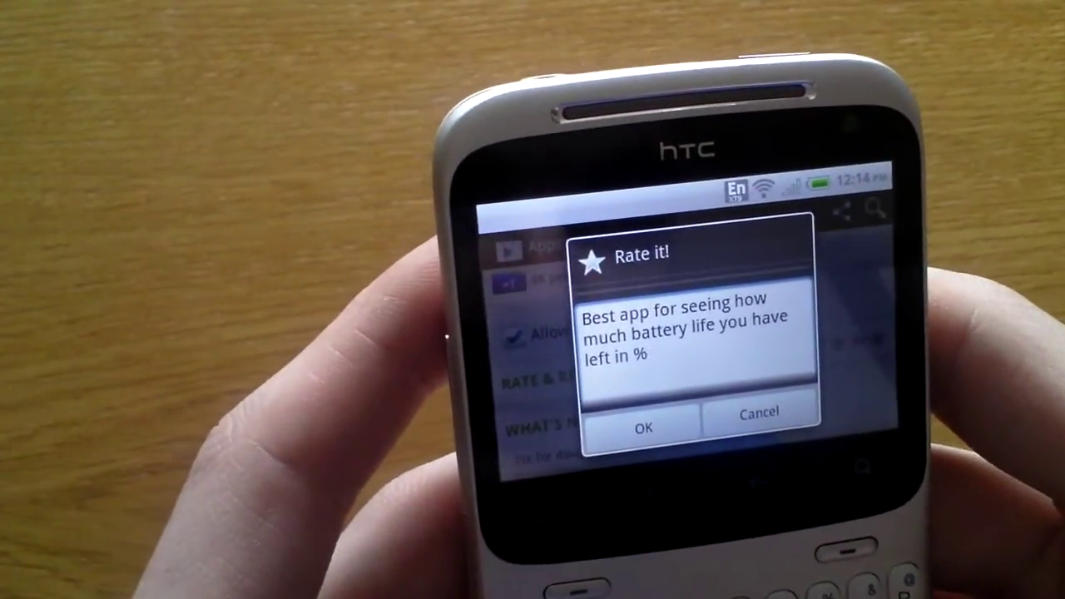
{"action": "left_click", "coordinate": [644, 428]}
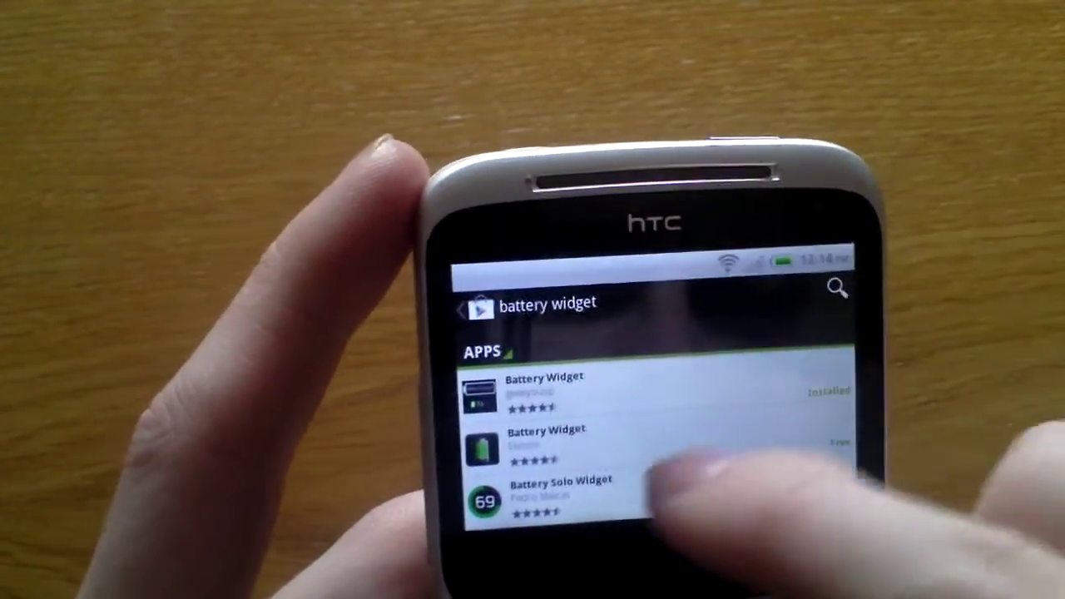
Step: Leave the Play Store and show the phone's Wireless & networks settings with Wi-Fi on
{"action": "scroll", "scroll_direction": "down", "scroll_amount": 3}
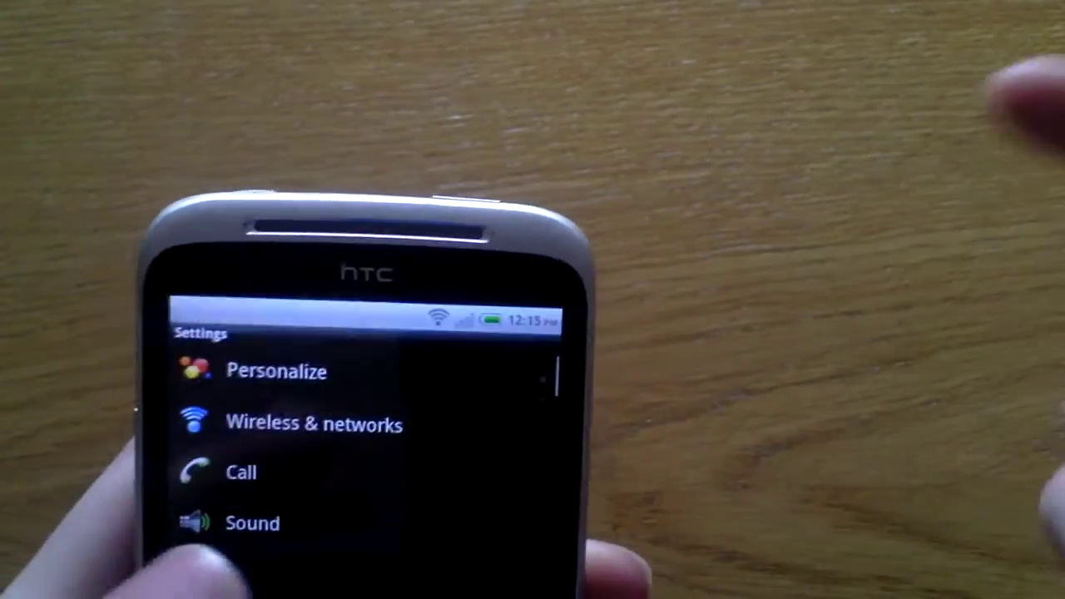
{"action": "left_click", "coordinate": [310, 426]}
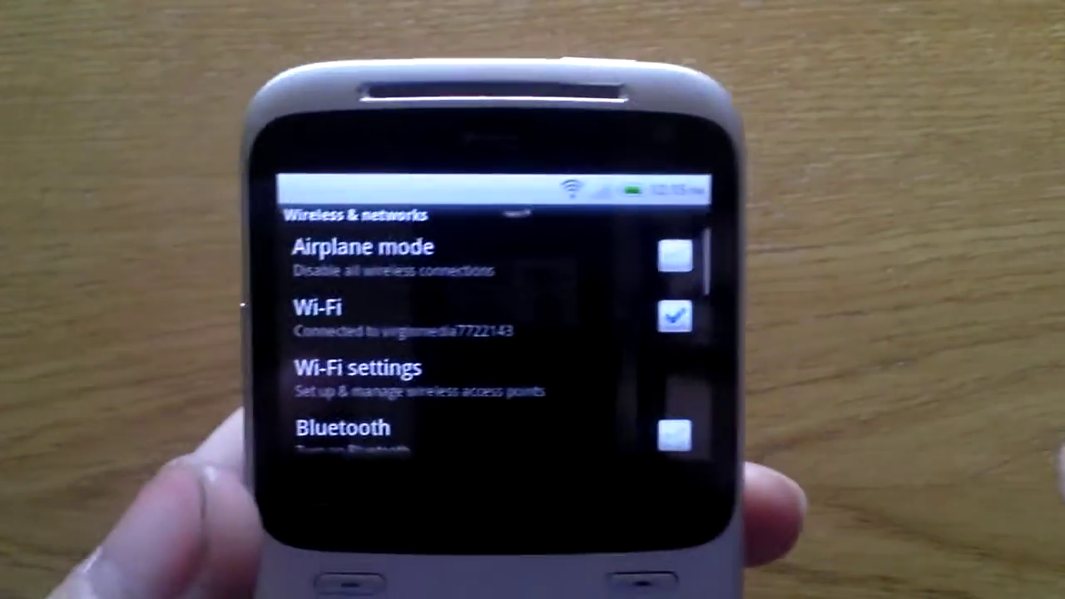